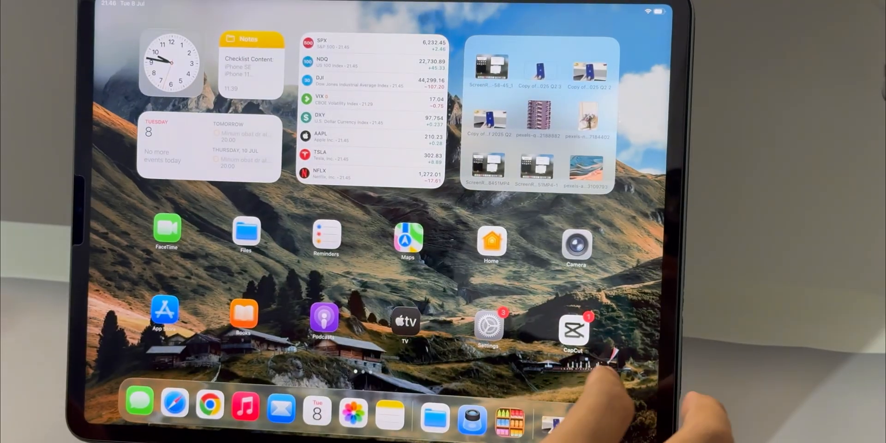
# Step: Launch Settings in its own window beside Notes and scroll the General page to Enhance Dialogue
pyautogui.click(489, 327)
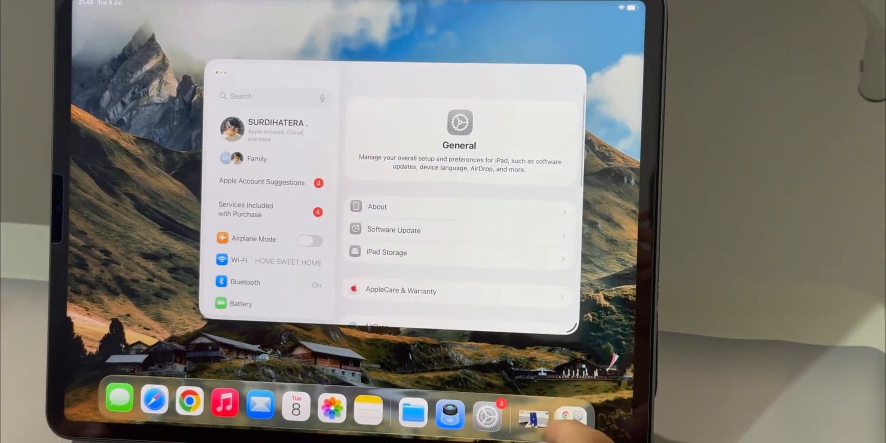
pyautogui.scroll(-3)
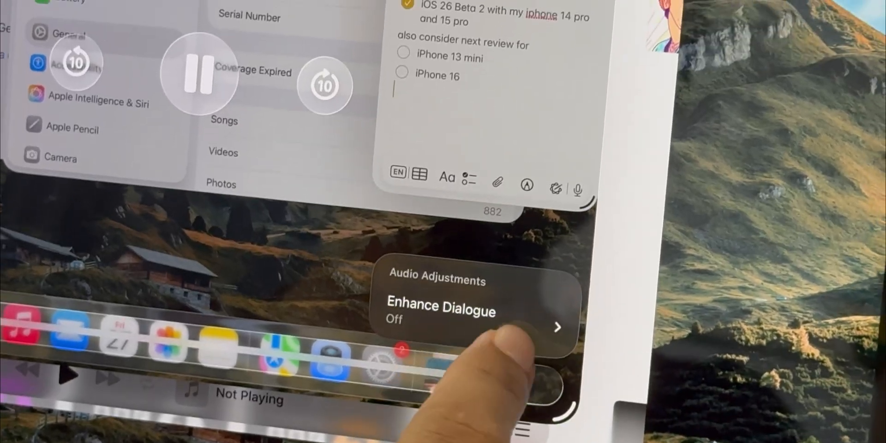
# Step: Check the Enhance Dialogue audio adjustment, then show the Files Window menu (Minimize, Enter Full Screen, Center)
pyautogui.click(441, 311)
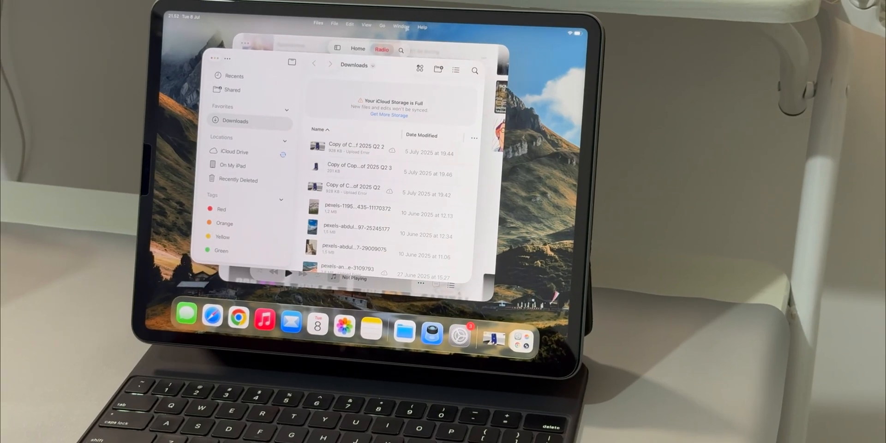
pyautogui.click(401, 26)
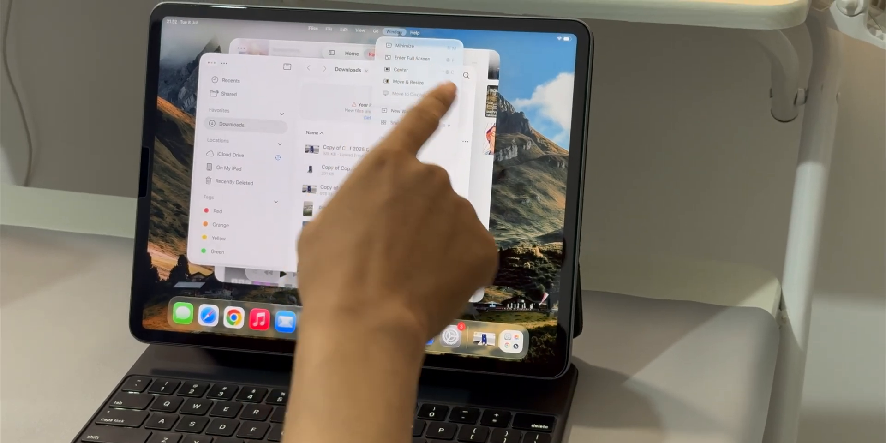